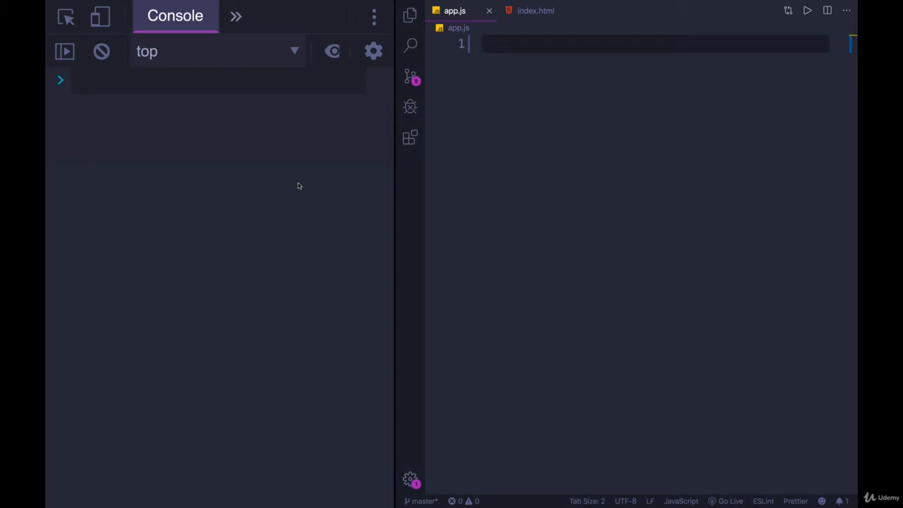
Evaluate "hello".toUpperCase() in the console twice, getting "HELLO" each time.
text("hello")
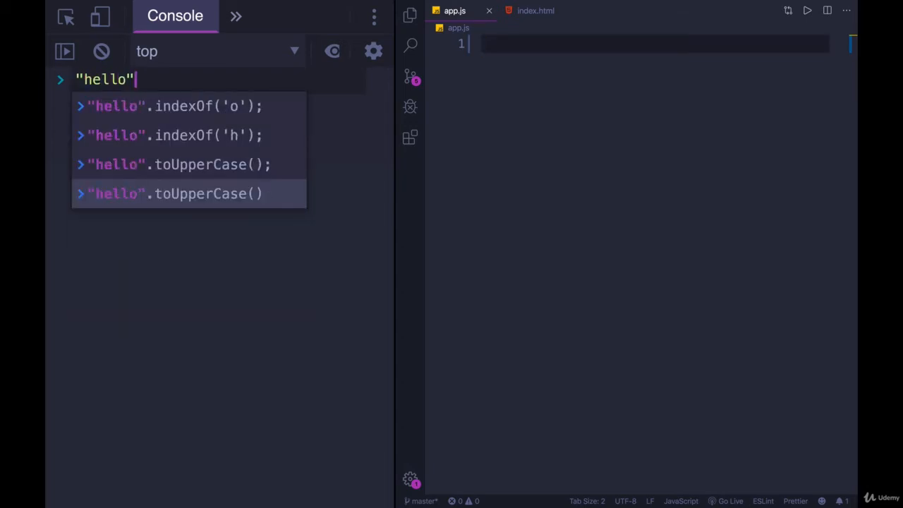
text(.toUpperCase)
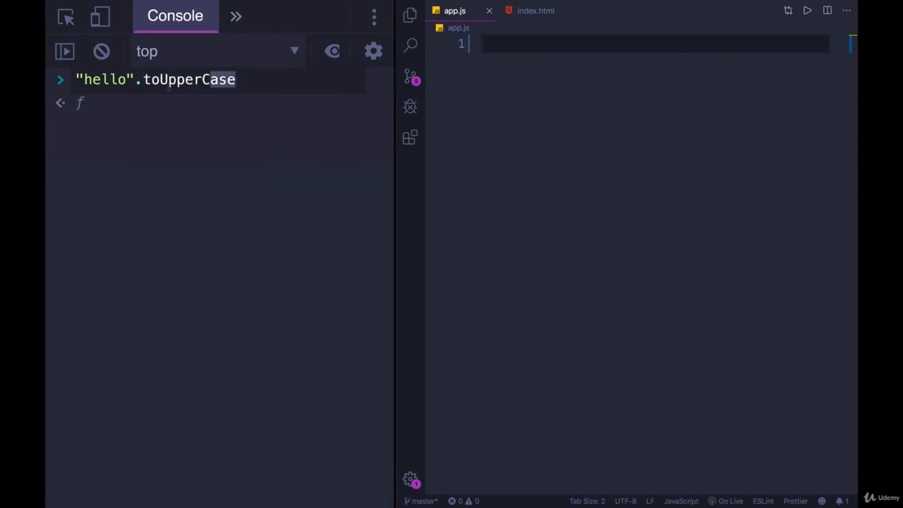
double_click(189, 79)
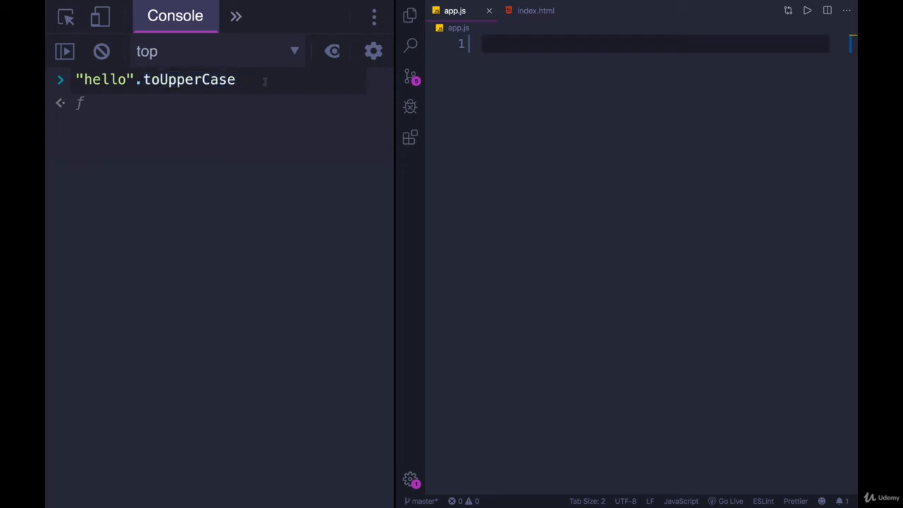
text(())
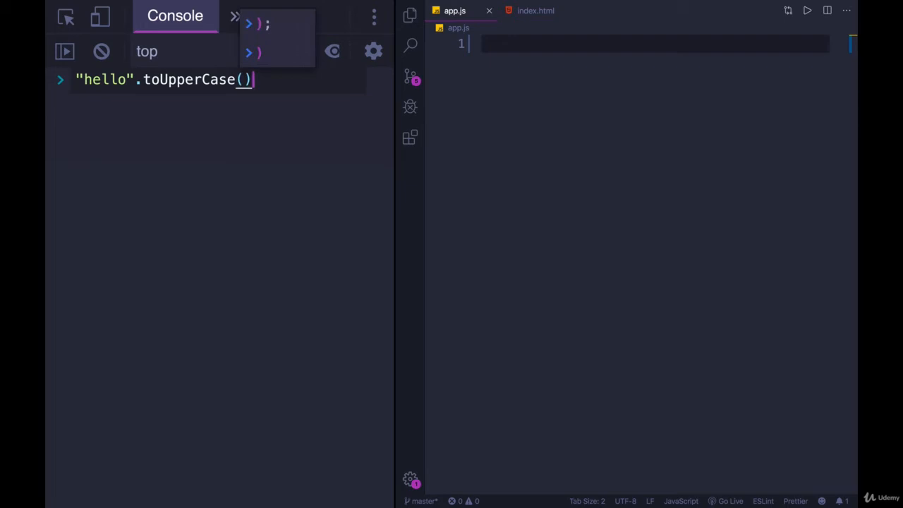
key(Enter)
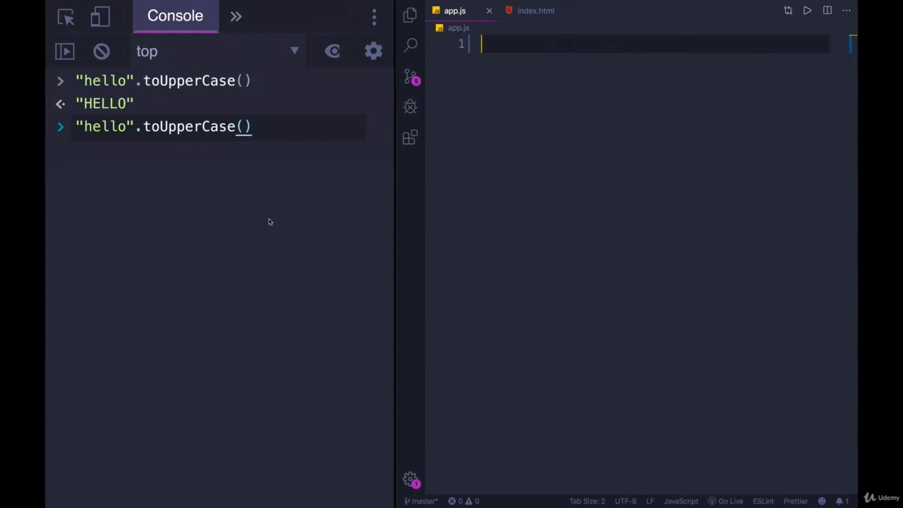
key(Enter)
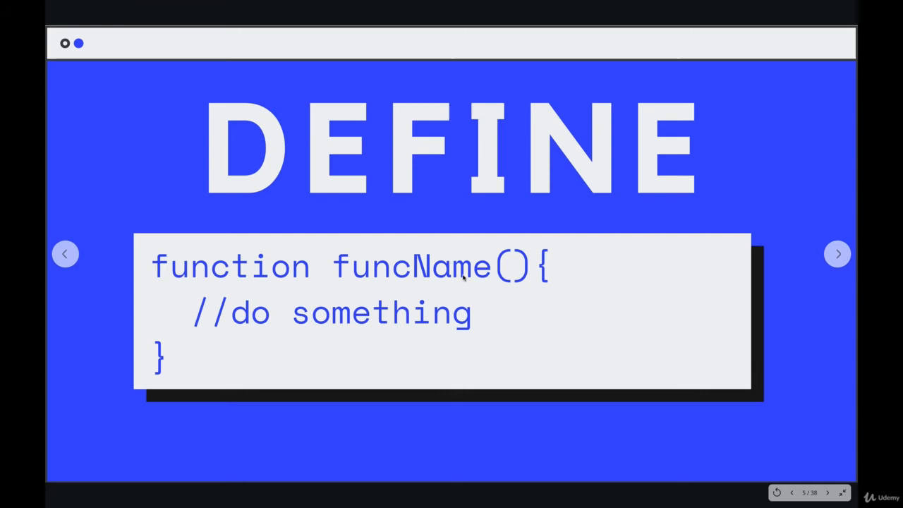
mouse_move(525, 276)
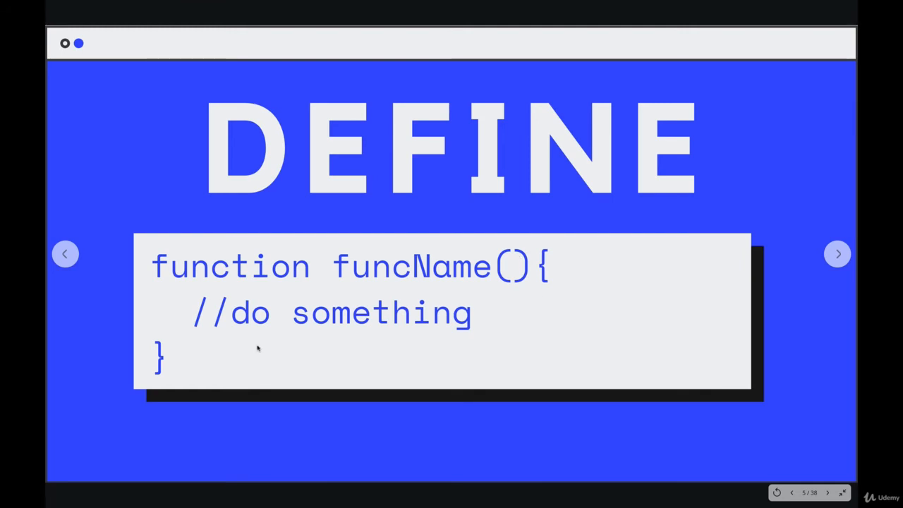
mouse_move(432, 305)
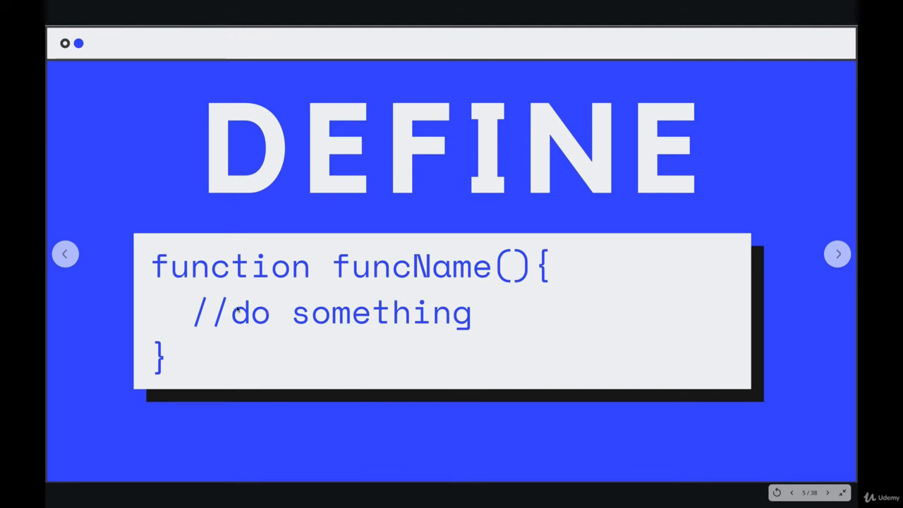
mouse_move(403, 338)
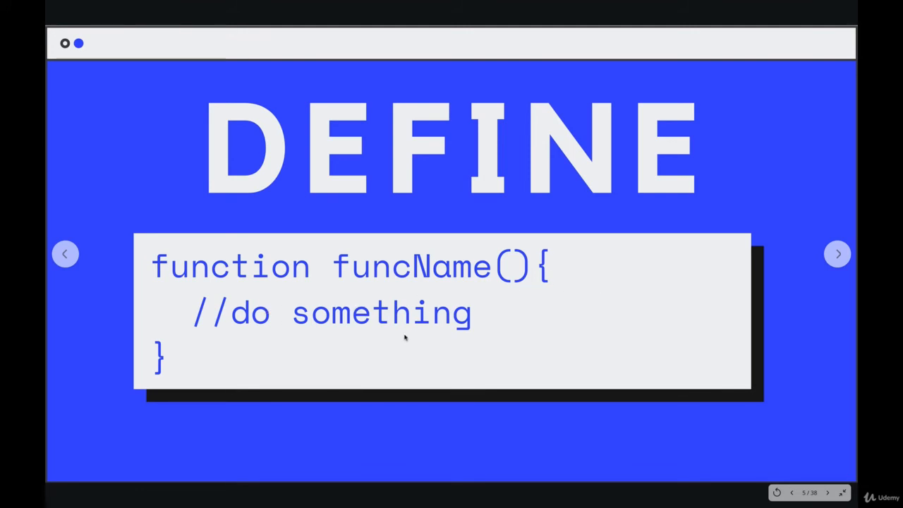
mouse_move(436, 271)
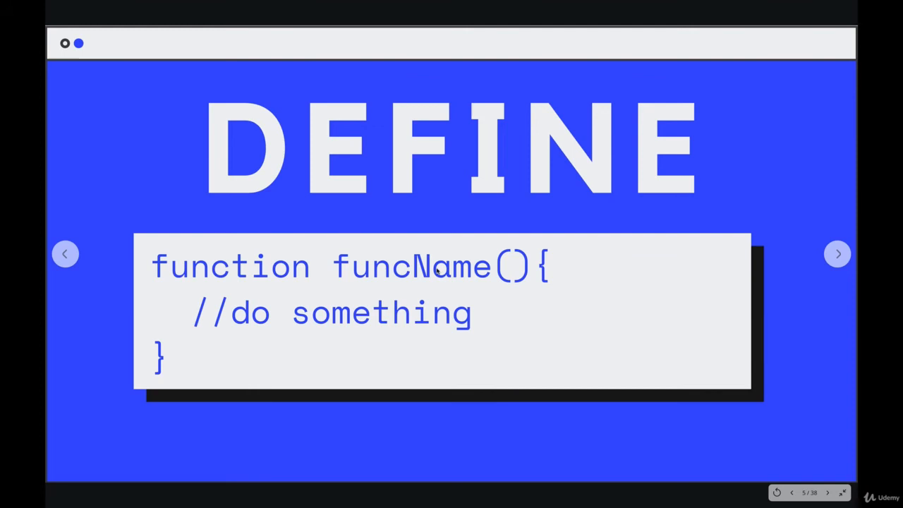
Advance from the DEFINE syntax slide to the grumpus example slide.
click(838, 254)
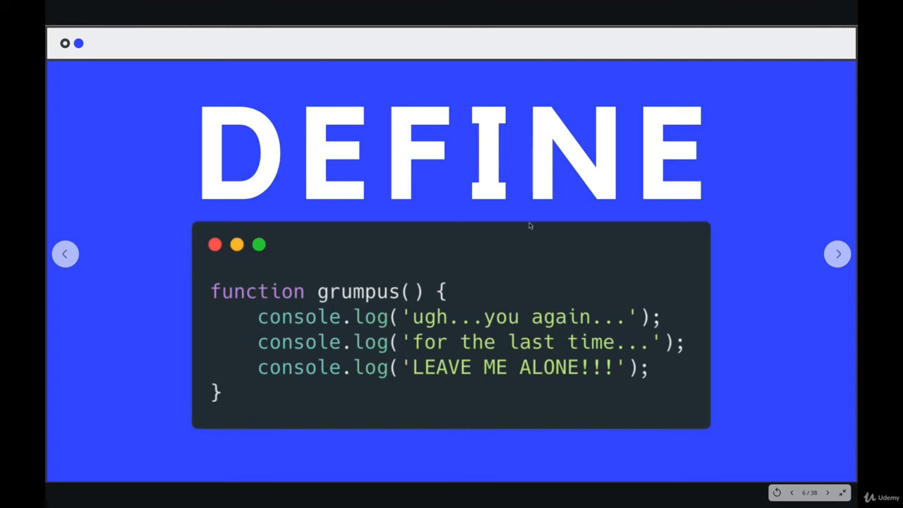
mouse_move(458, 351)
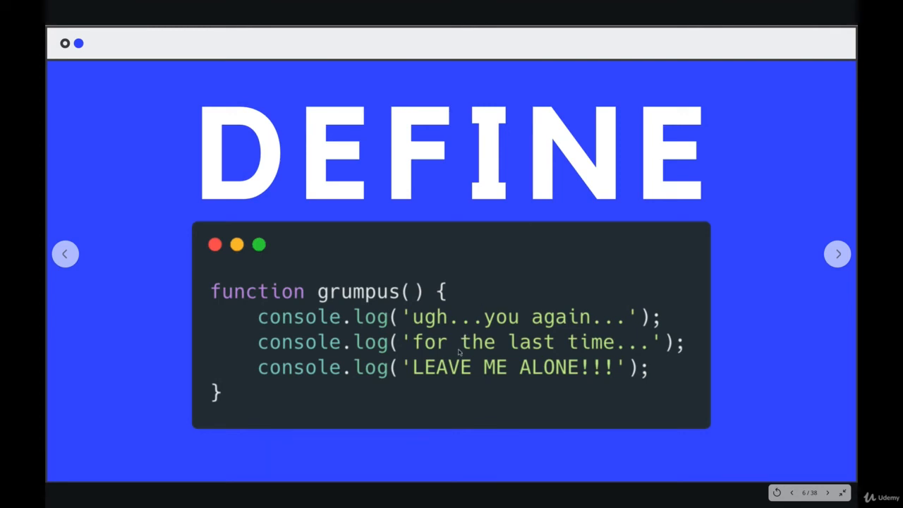
mouse_move(485, 338)
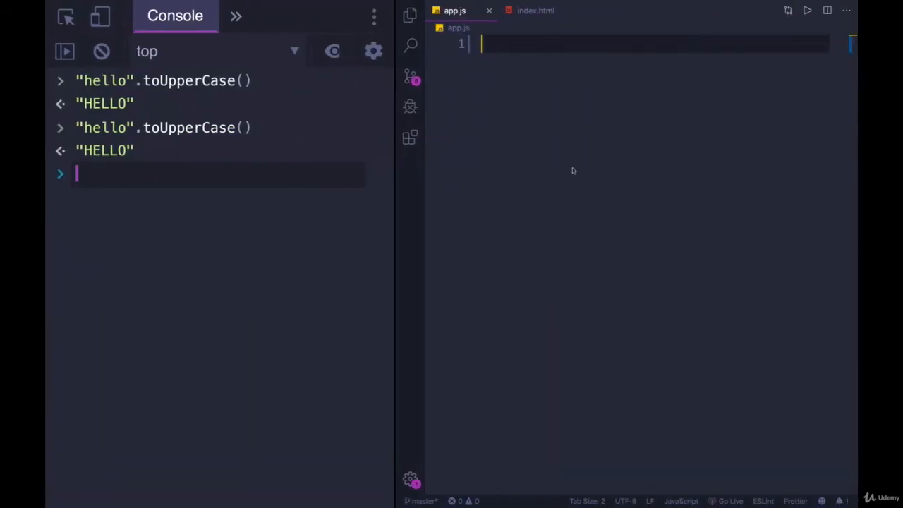
Write function grumpus() { } in app.js, ready to try it in the console.
text(function g)
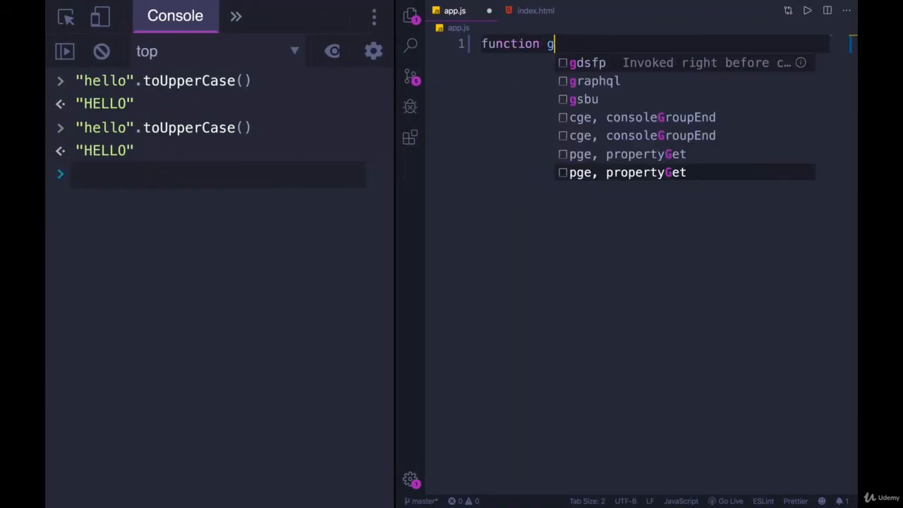
text(rumpus)
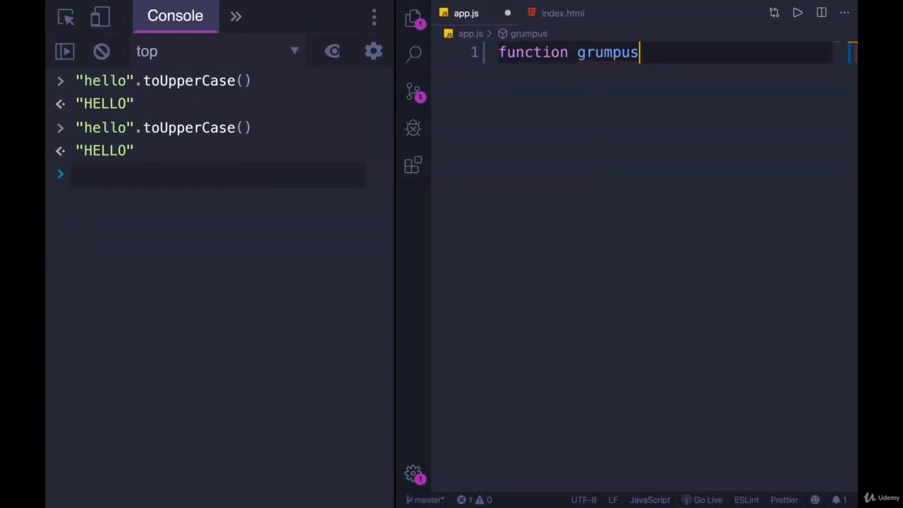
text((){})
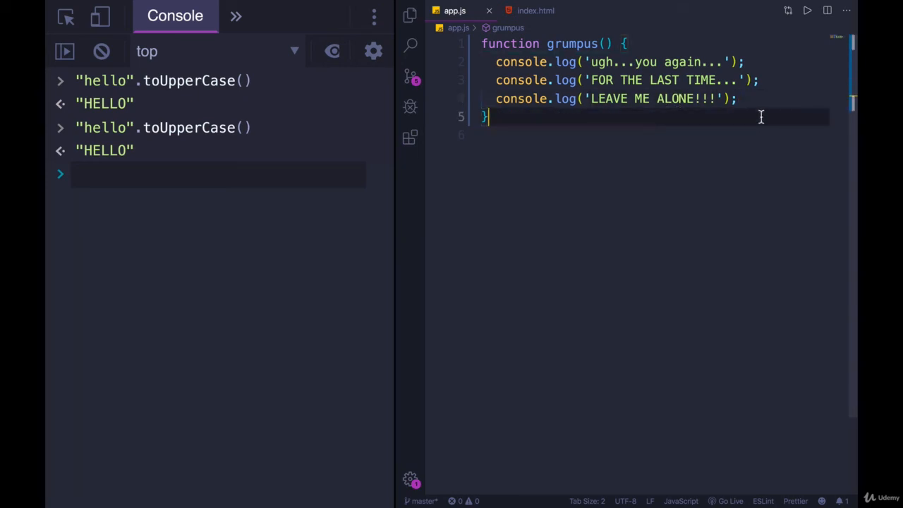
mouse_move(247, 254)
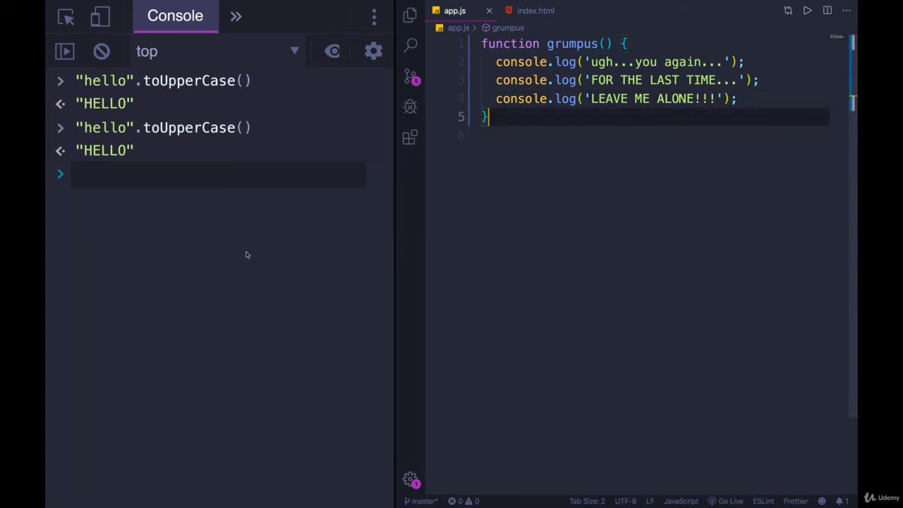
click(101, 51)
text("hello".toUpperCase())
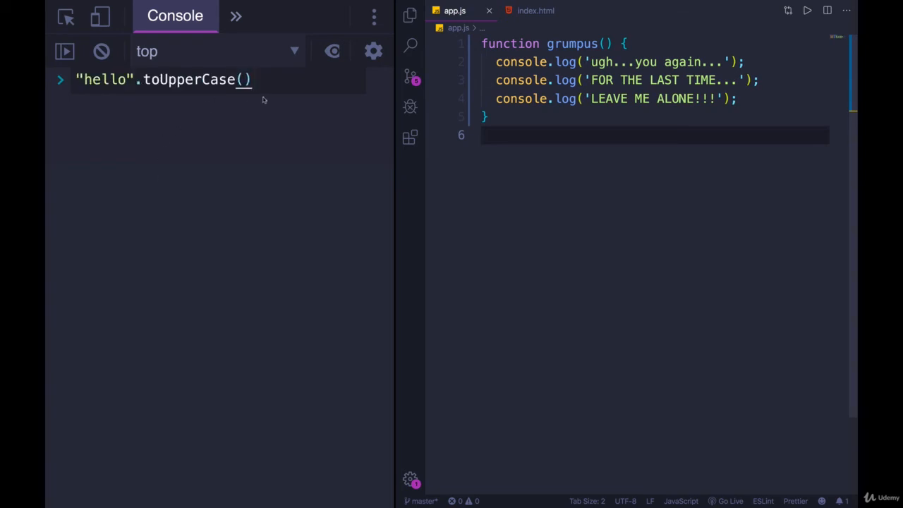
Evaluate "hello".toUpperCase without parentheses, then with them to get HELLO.
key(Backspace)
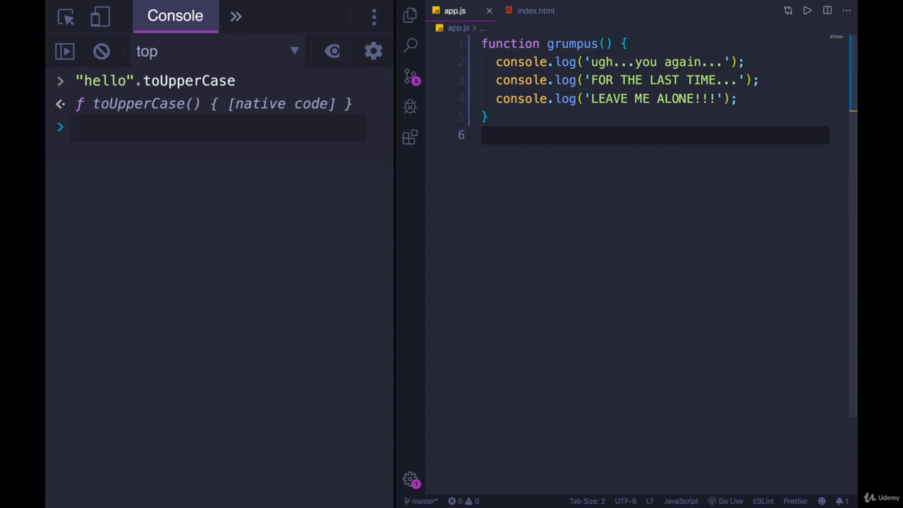
mouse_move(296, 104)
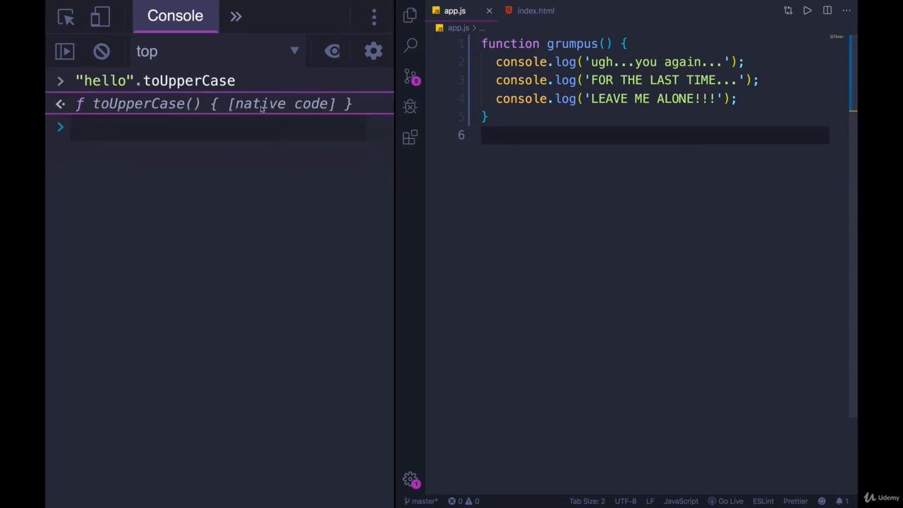
mouse_move(245, 123)
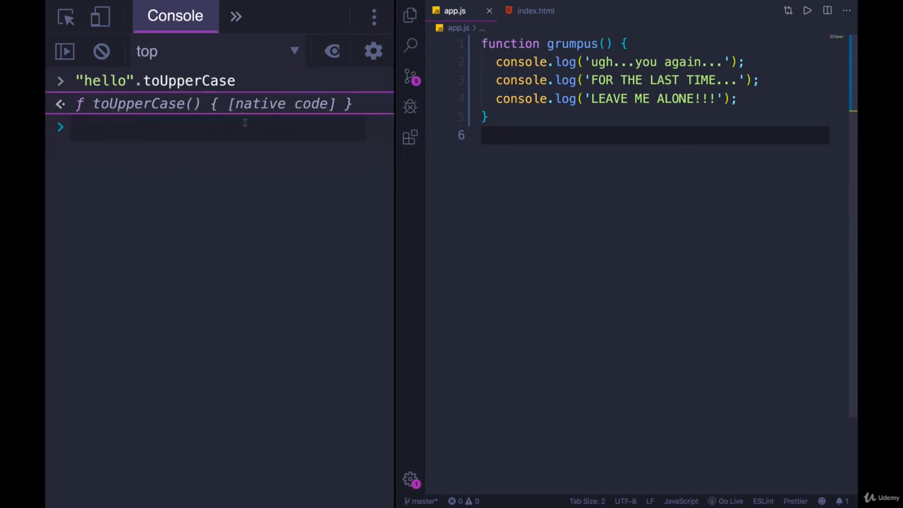
key(Enter)
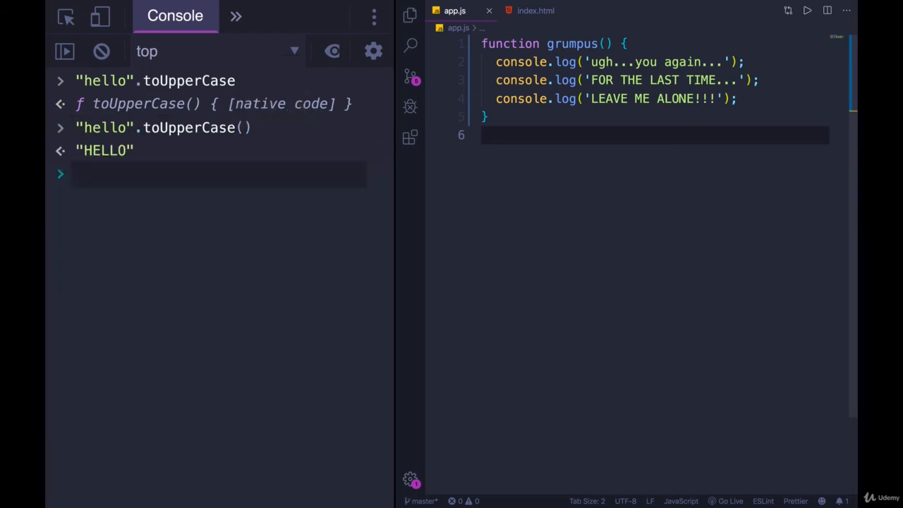
Enter grumpus to show its definition, then grumpus() to print its three messages.
text(grumpus)
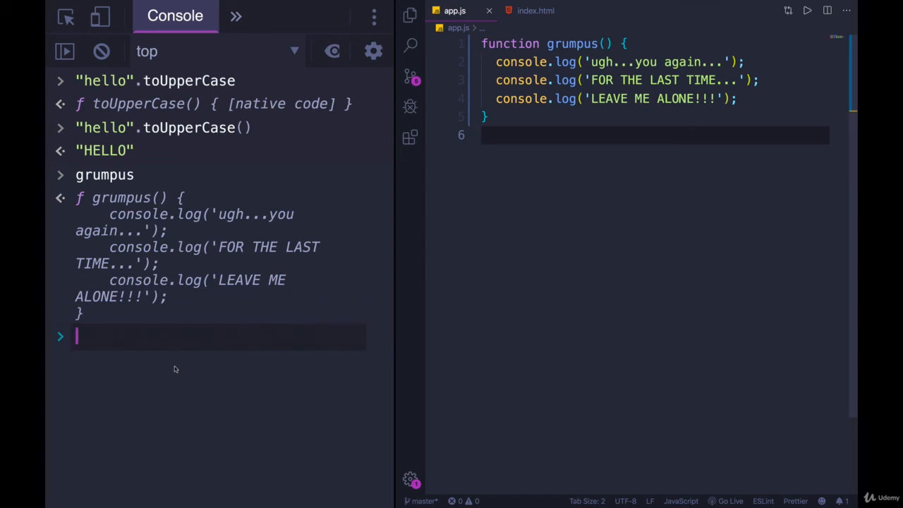
text(grumpus)
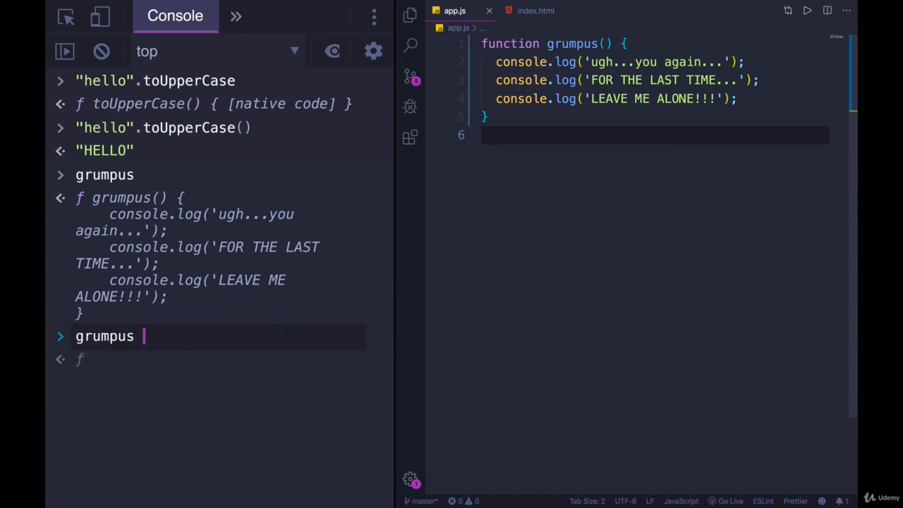
text(())
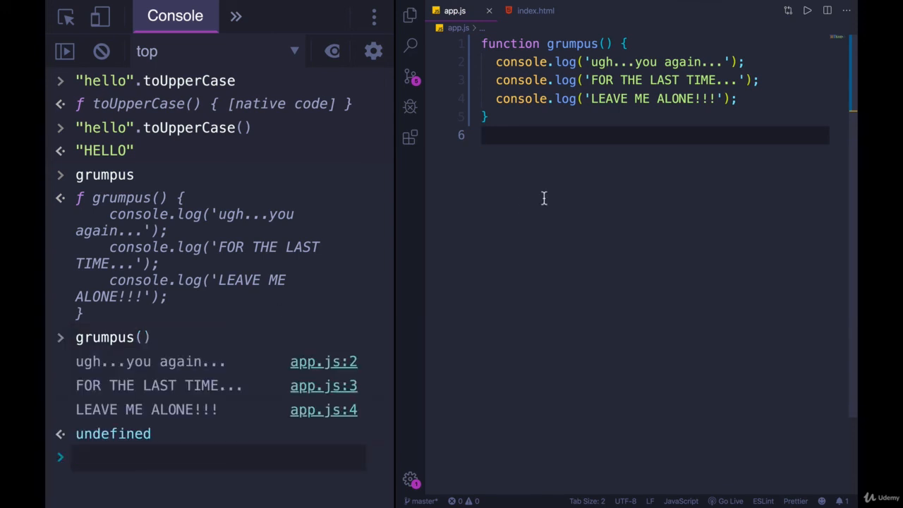
Add grumpus() calls to app.js so the messages repeat in the console.
text(grumpus())
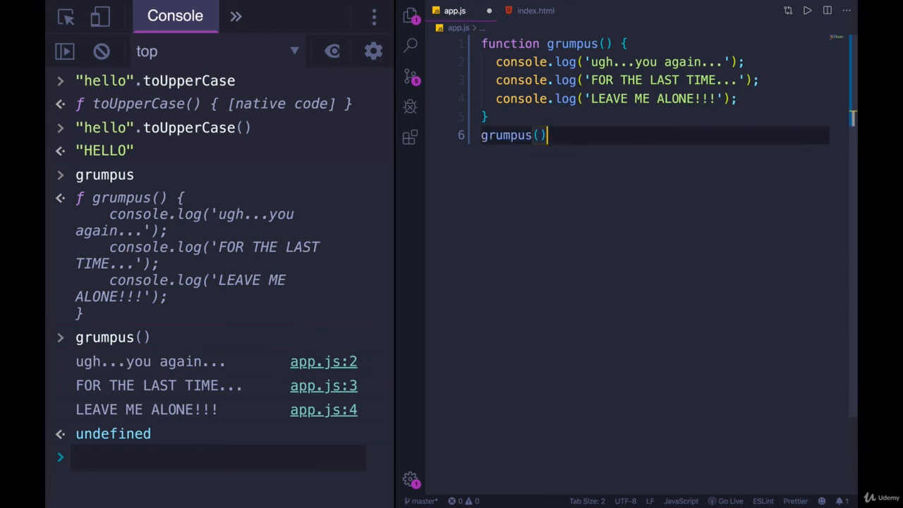
text(grumpus();)
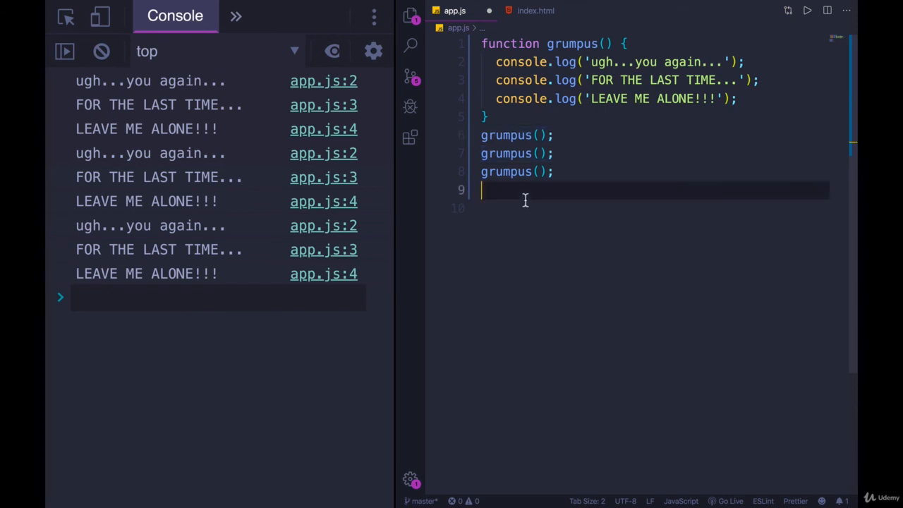
Add a for (let i = 0; ...) loop of 50 iterations calling grumpus().
text(for()
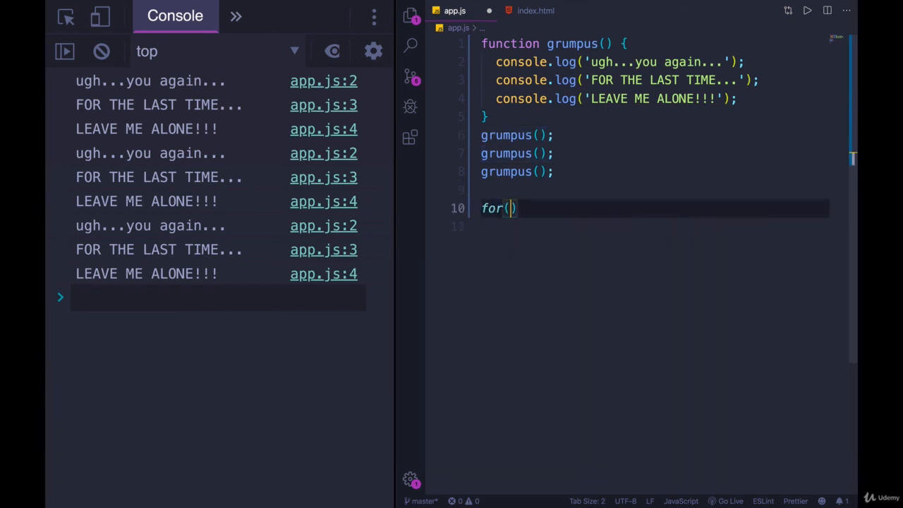
text(let)
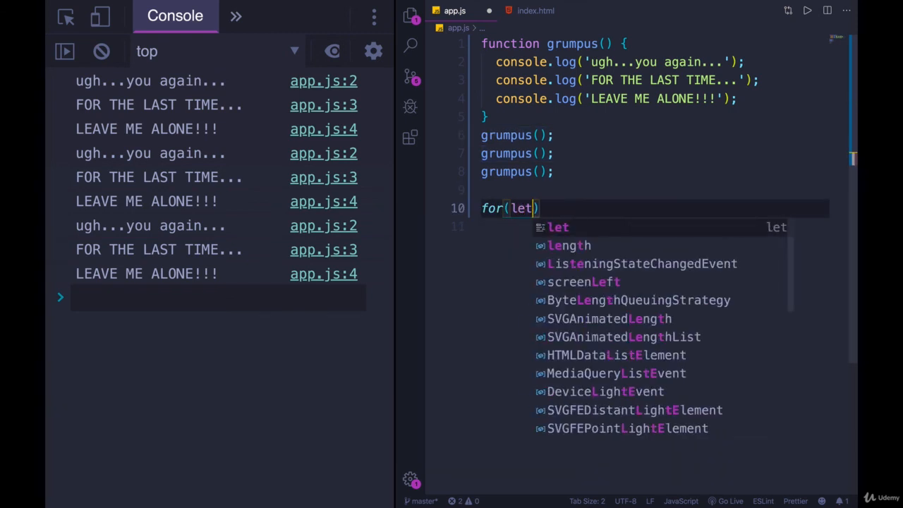
text(i = 0; i <=)
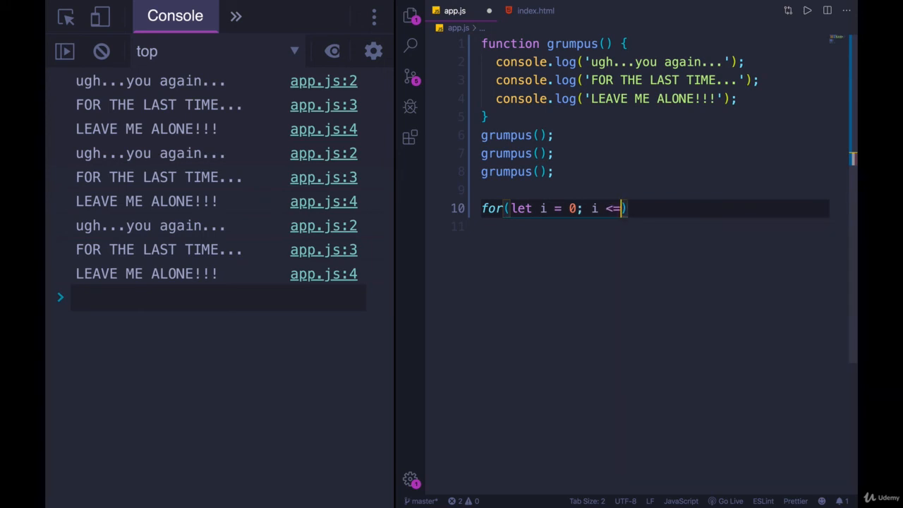
text(50; i++)
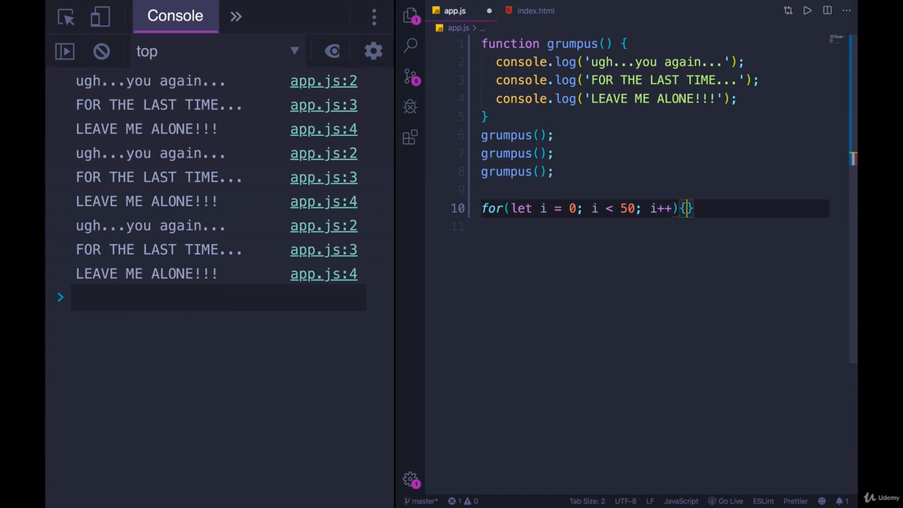
text(grumpus();)
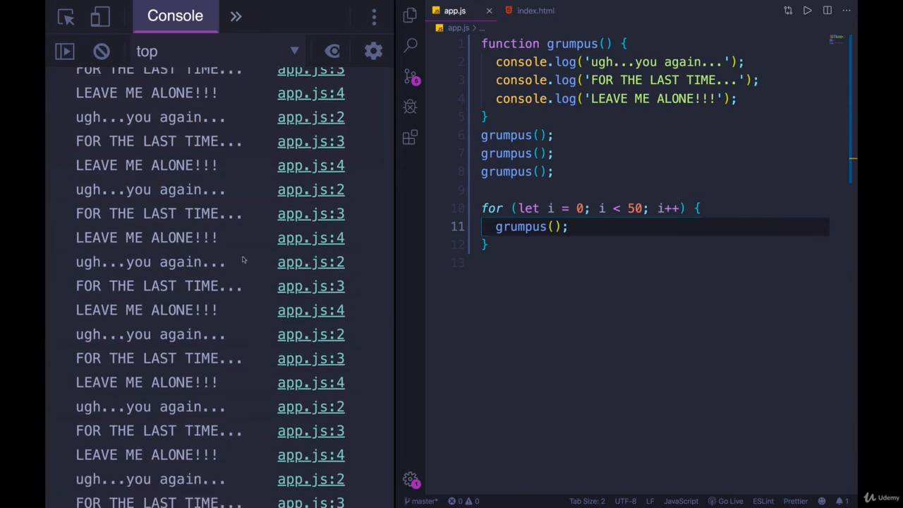
scroll(down, 3)
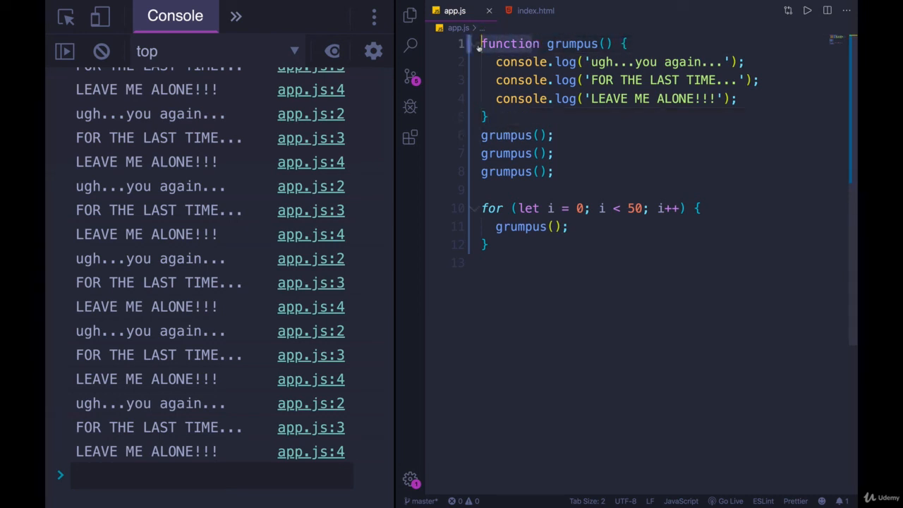
double_click(573, 42)
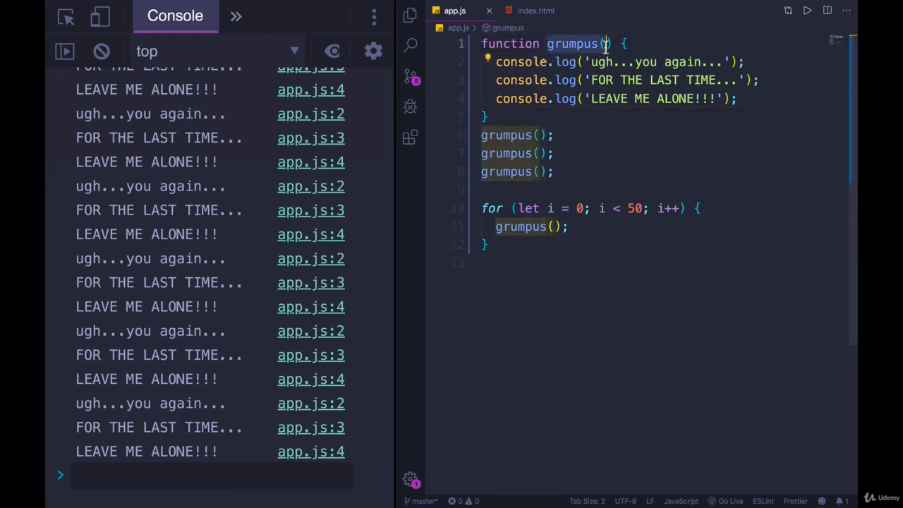